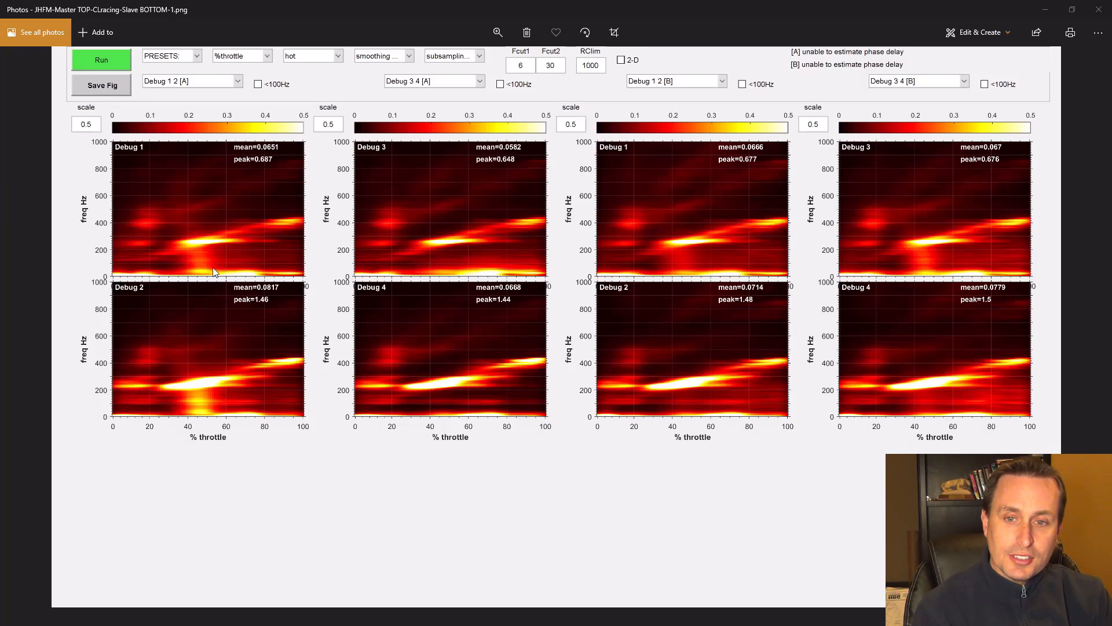
mouse_move(192, 253)
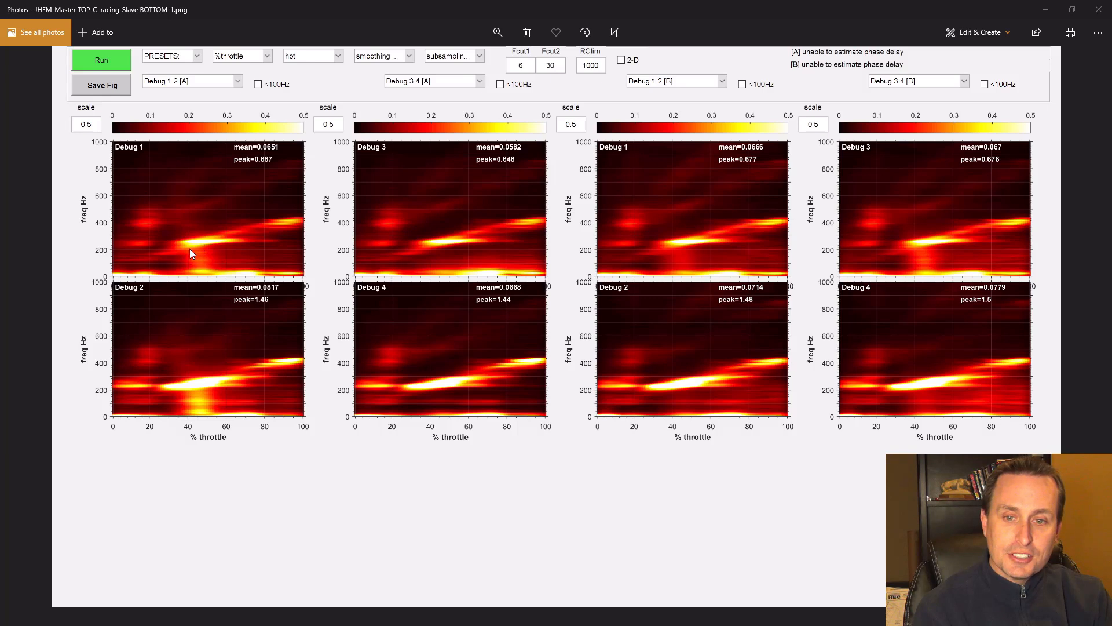
mouse_move(210, 416)
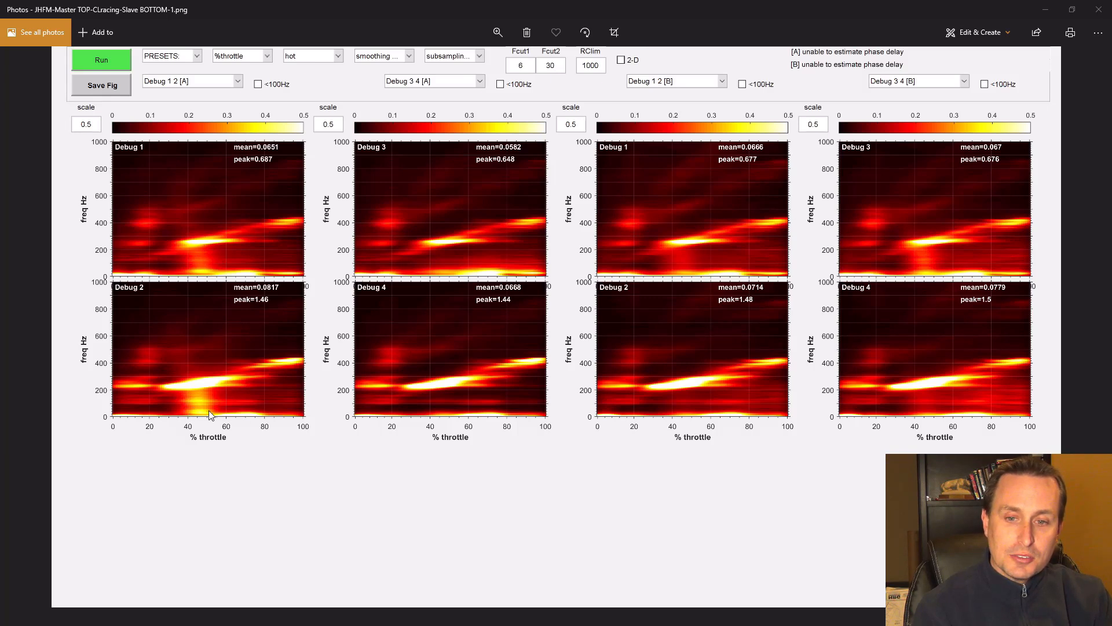
mouse_move(205, 424)
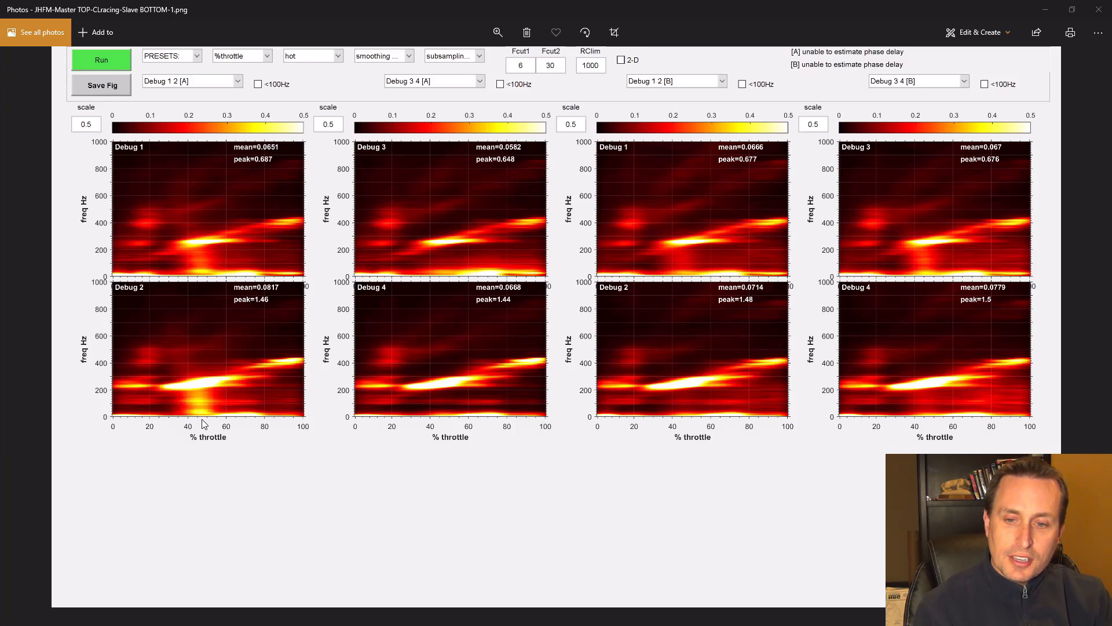
mouse_move(216, 424)
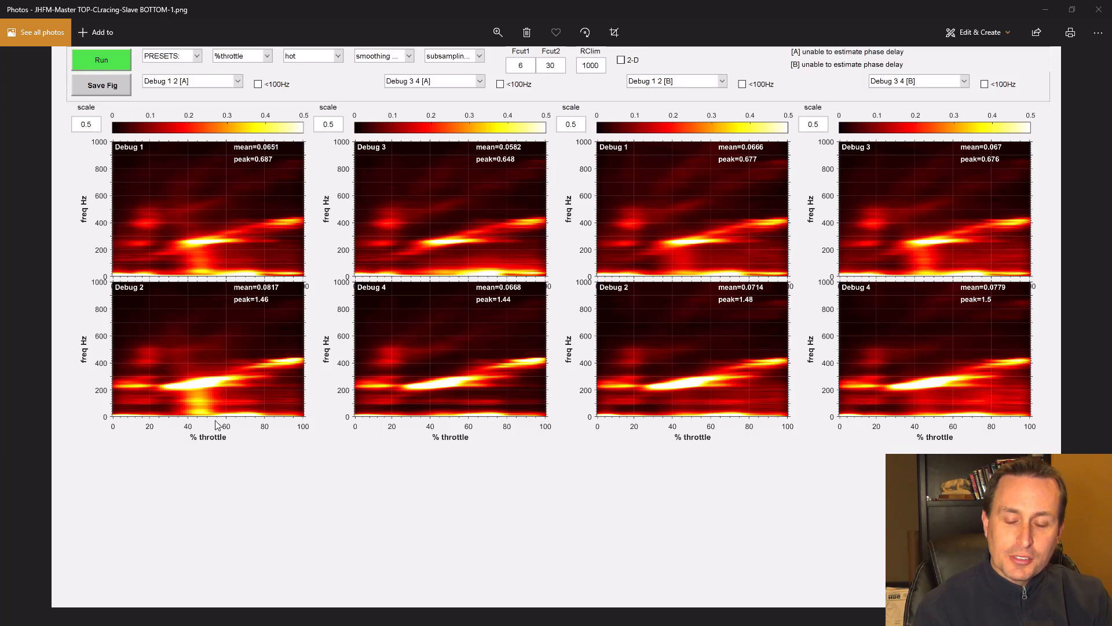
mouse_move(217, 415)
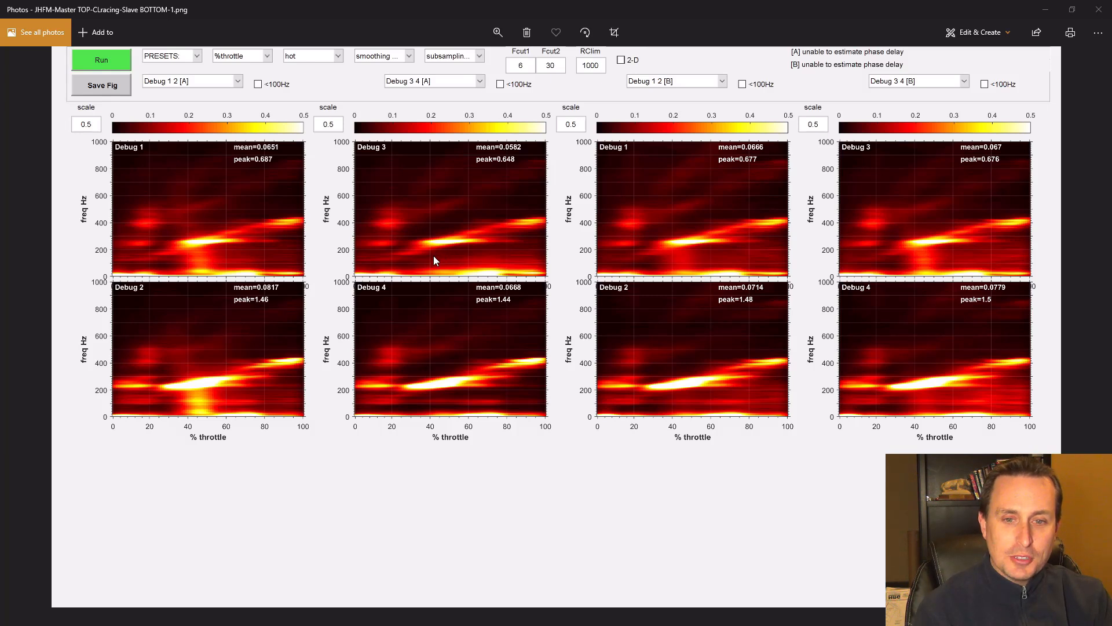
mouse_move(448, 269)
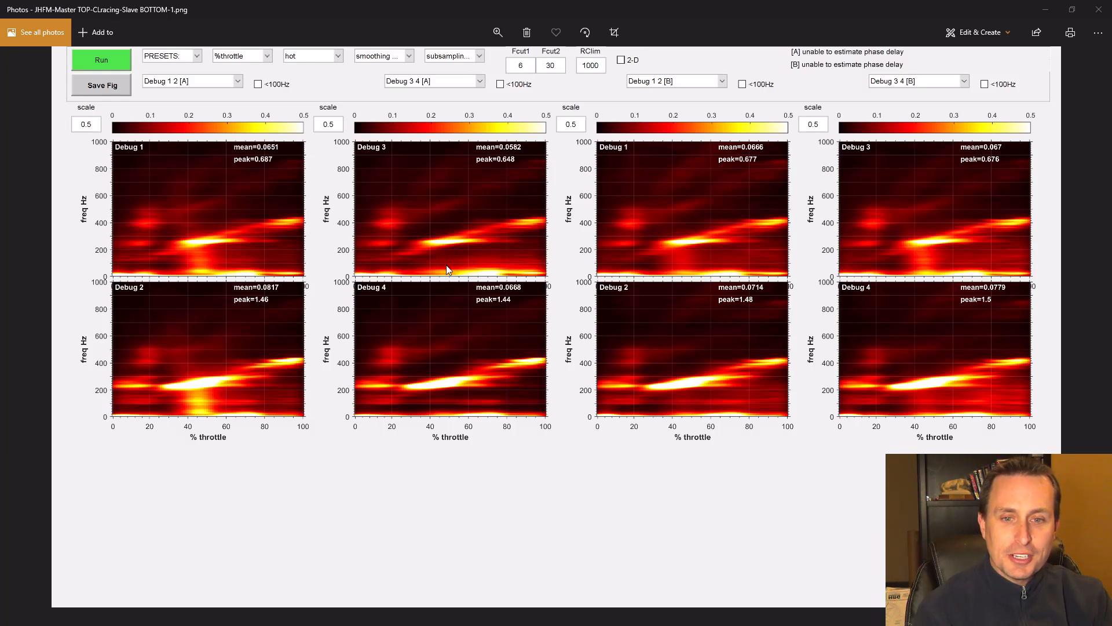
mouse_move(417, 393)
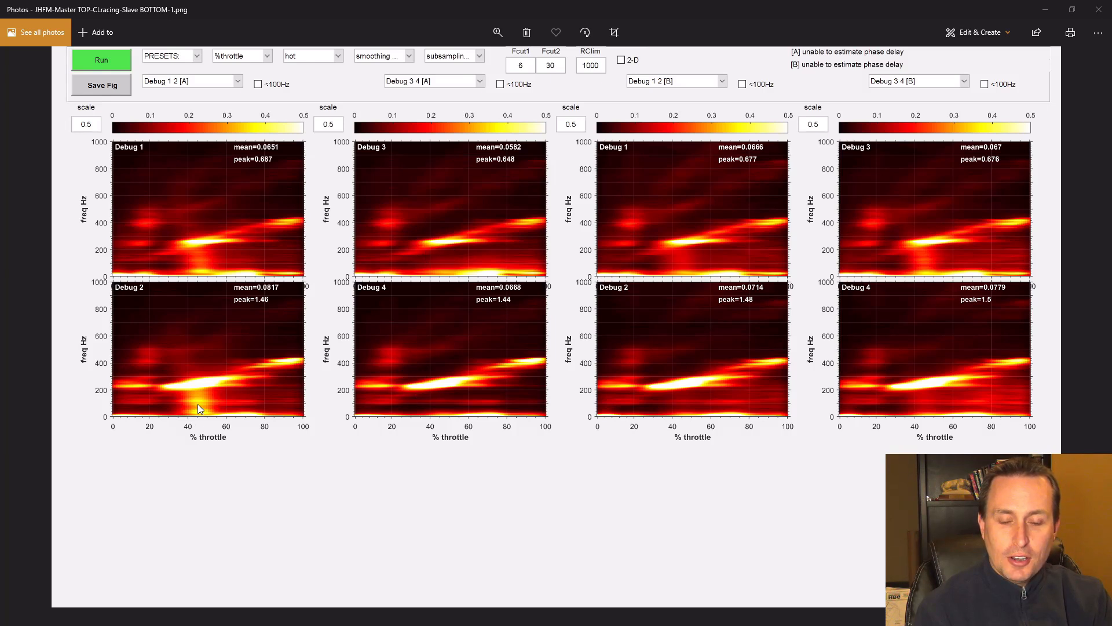
mouse_move(207, 364)
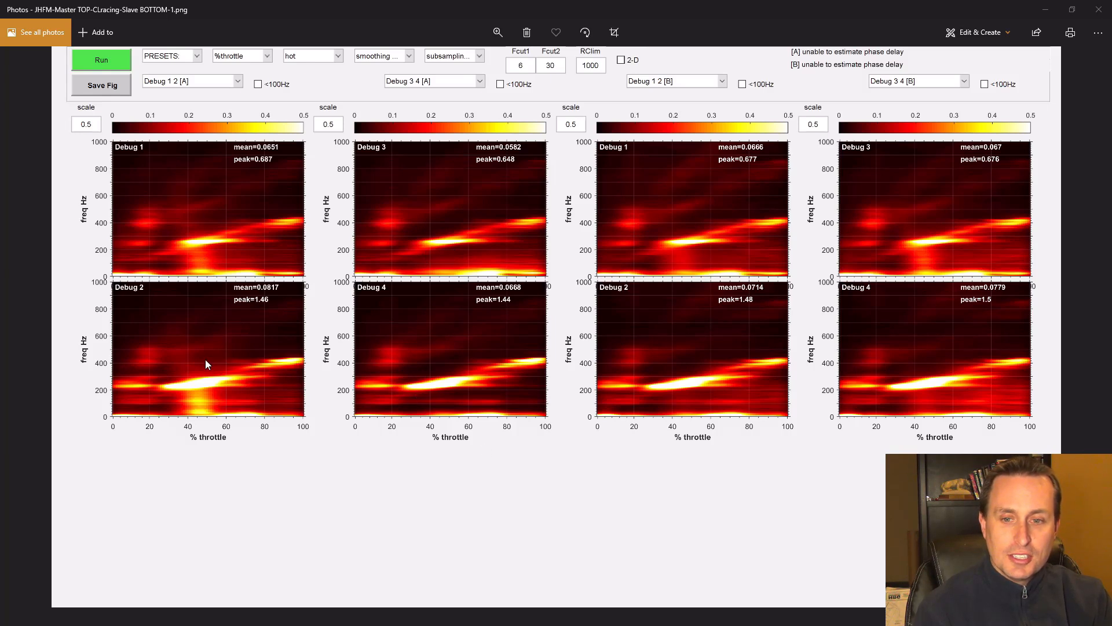
mouse_move(594, 329)
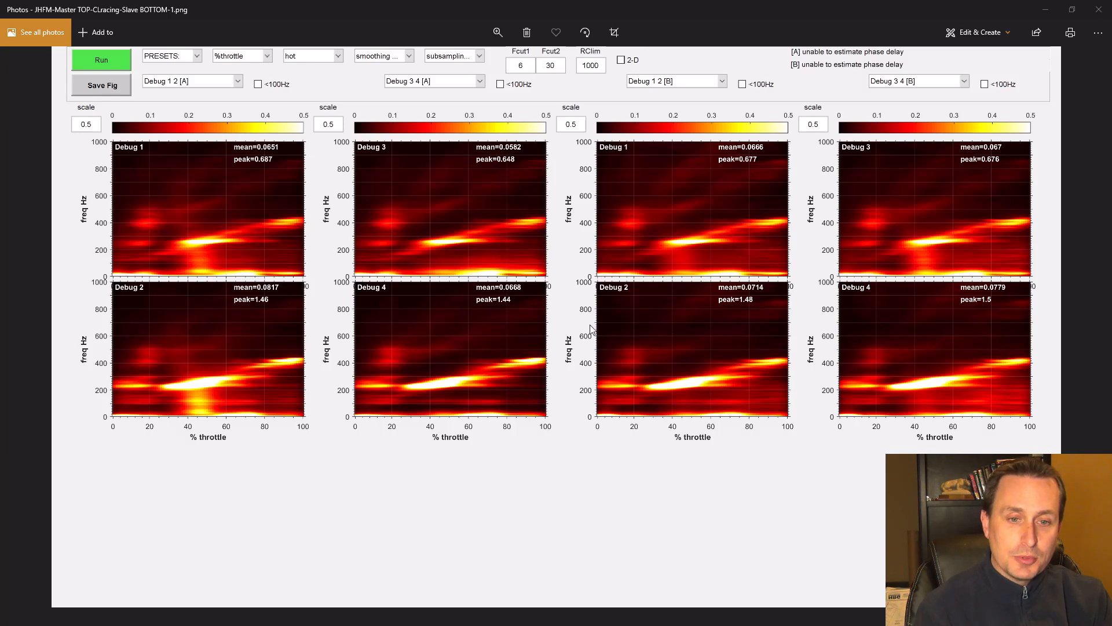
mouse_move(880, 290)
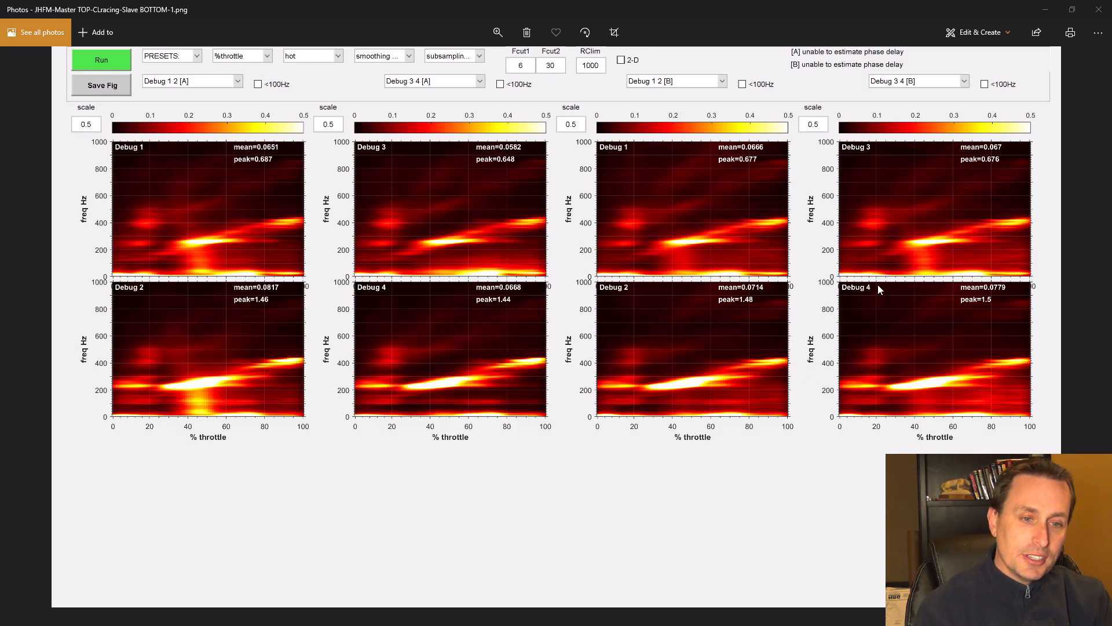
mouse_move(917, 249)
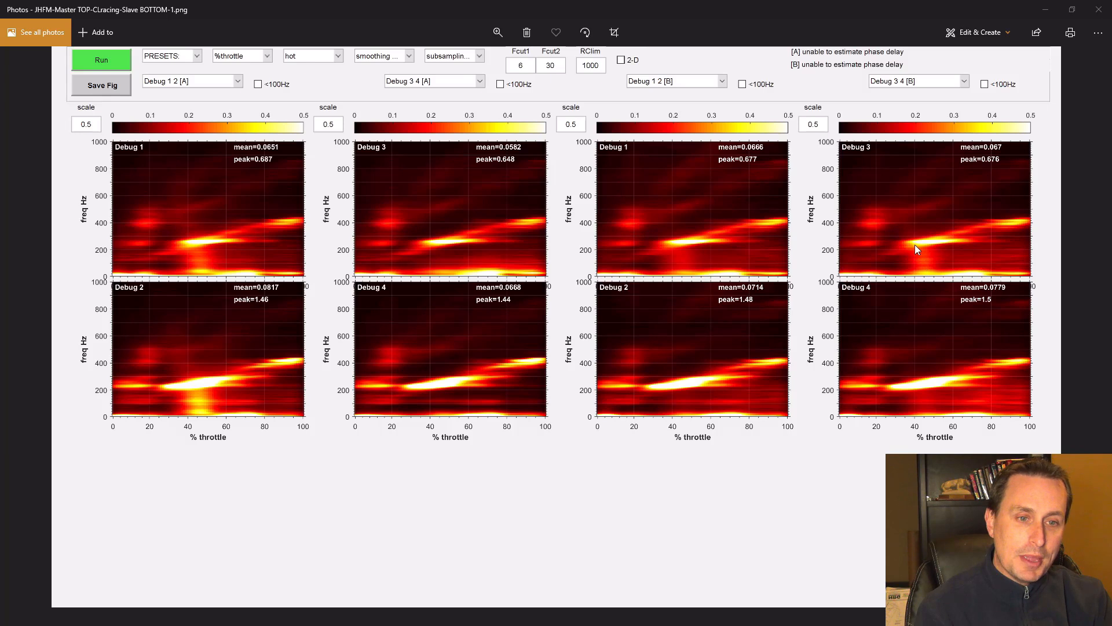
mouse_move(913, 412)
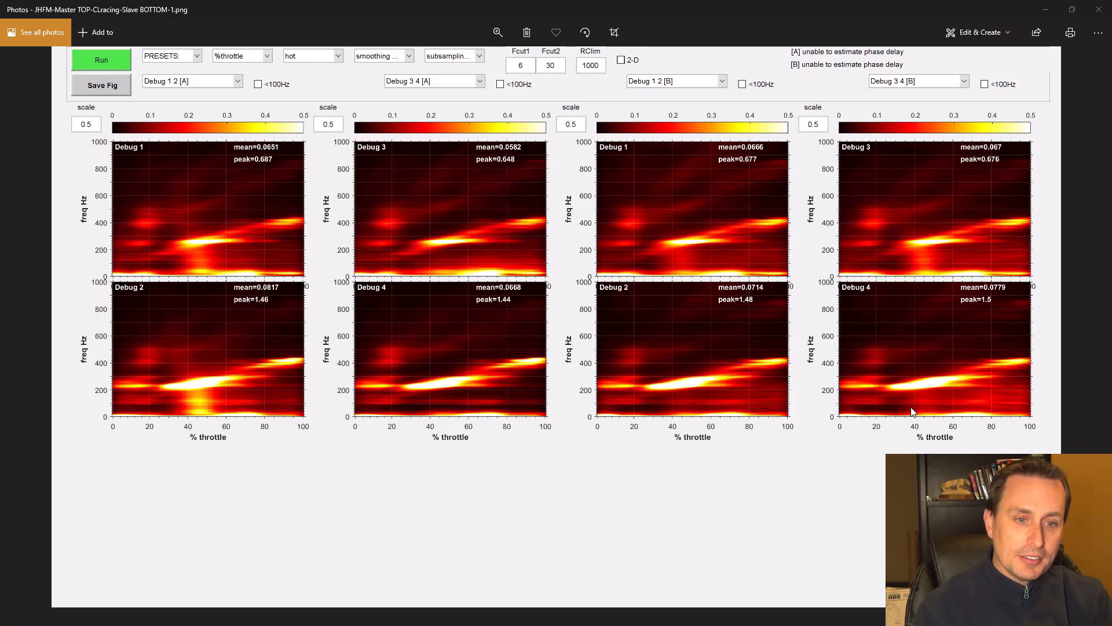
mouse_move(956, 427)
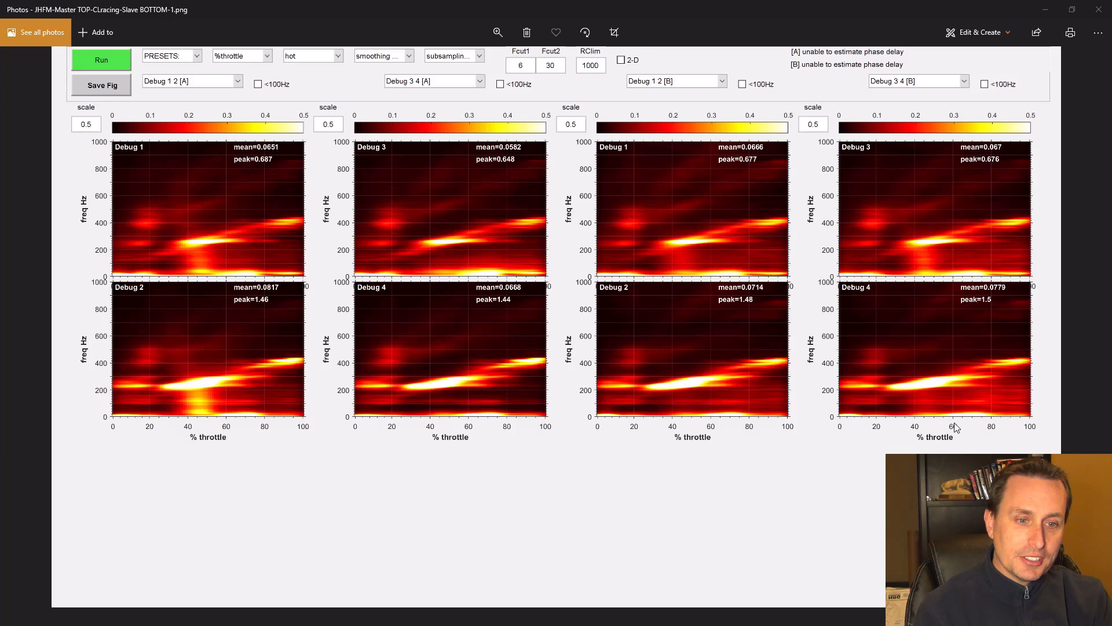
mouse_move(699, 412)
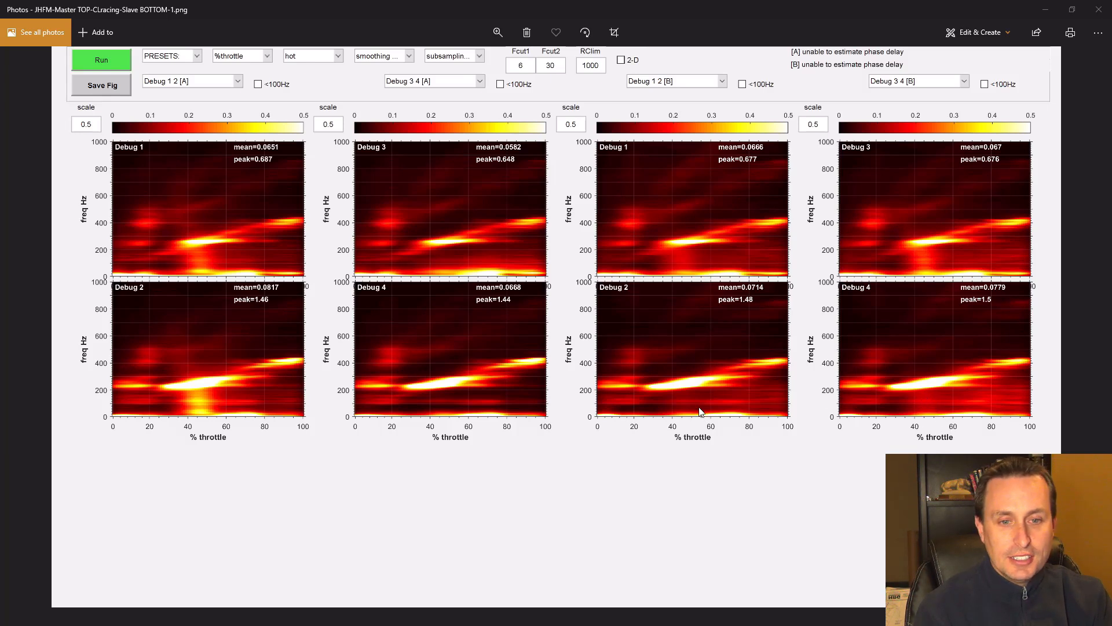
mouse_move(347, 350)
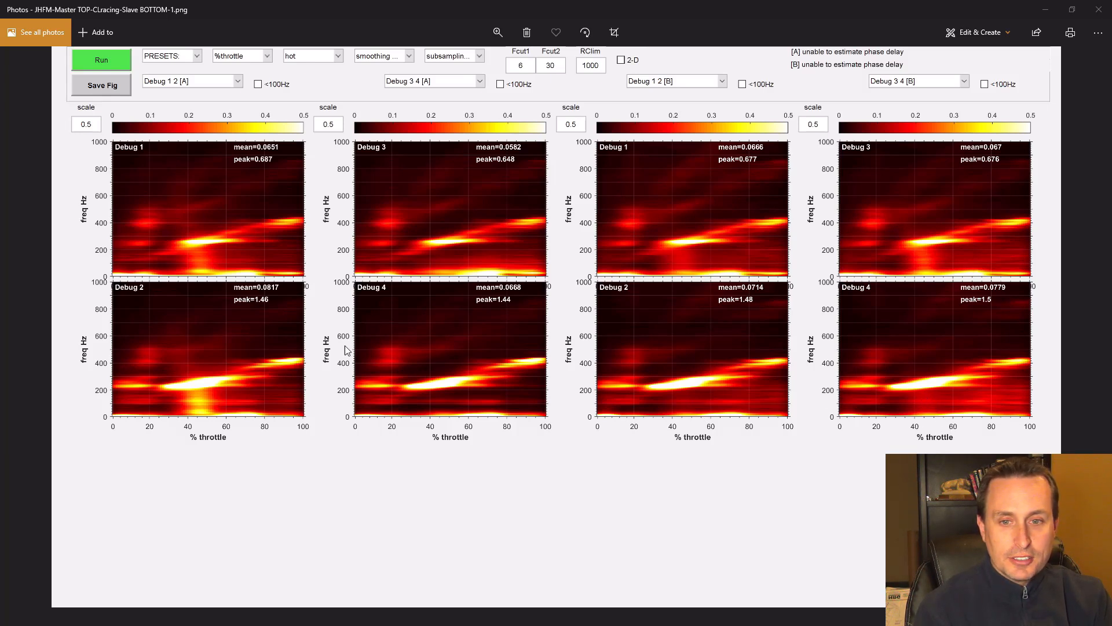